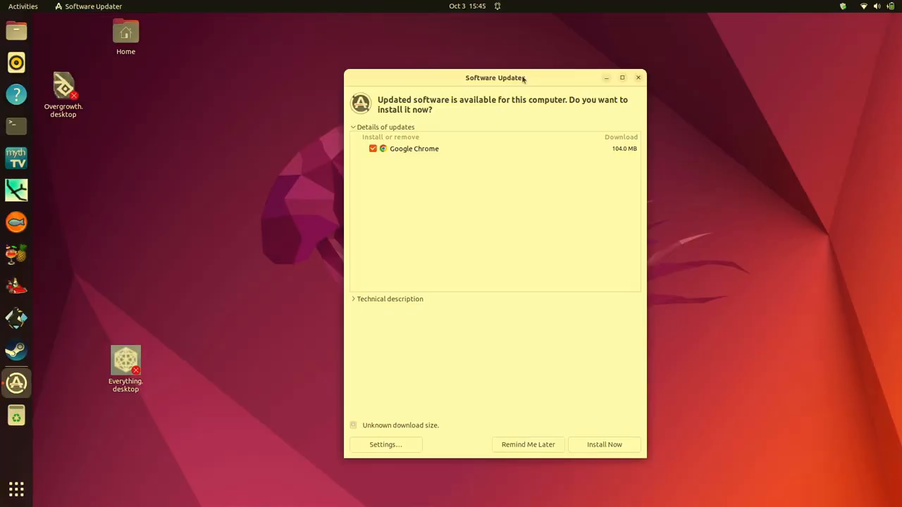
{"action": "mouse_move", "coordinate": [621, 257]}
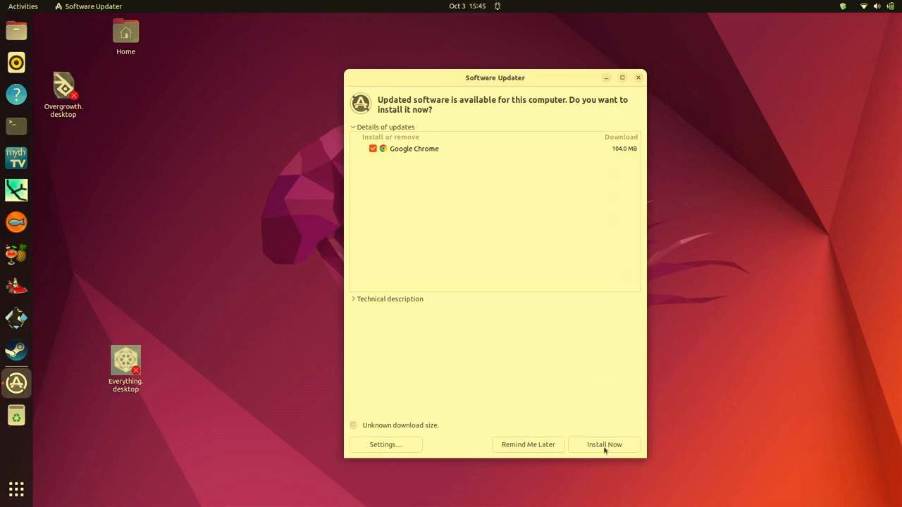
{"action": "mouse_move", "coordinate": [611, 448]}
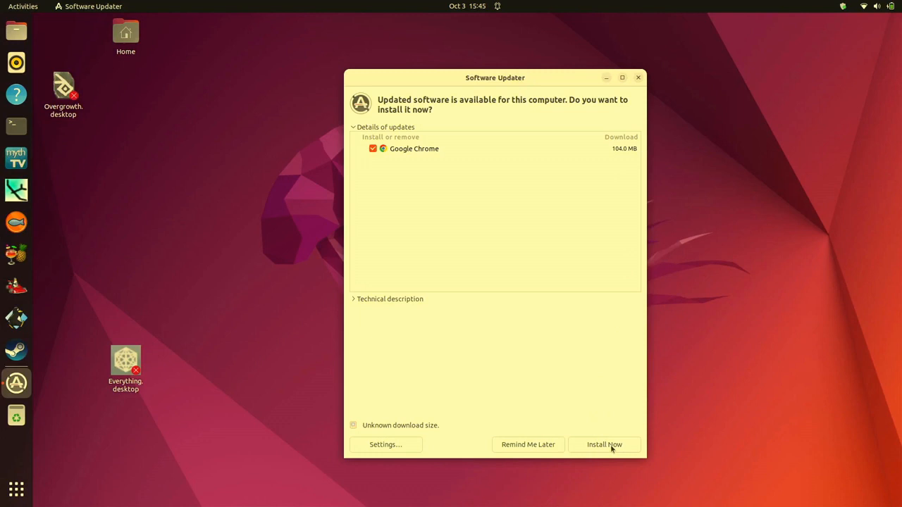